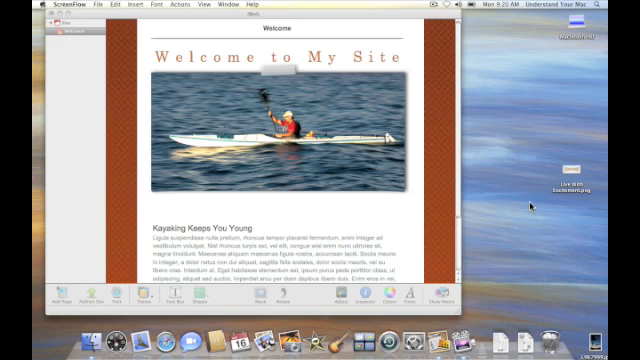
{"action": "mouse_move", "coordinate": [262, 62]}
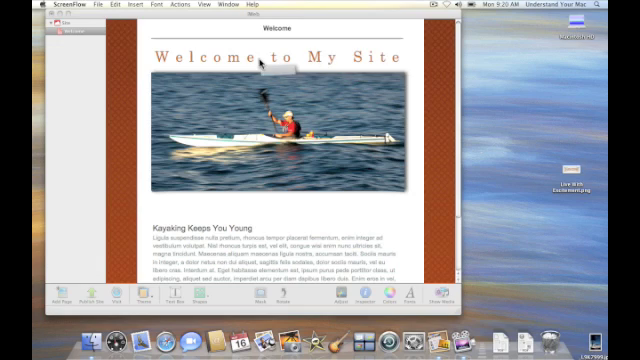
{"action": "mouse_move", "coordinate": [608, 224]}
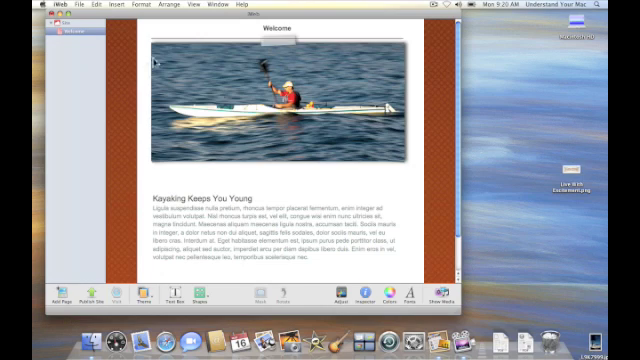
{"action": "mouse_move", "coordinate": [212, 48]}
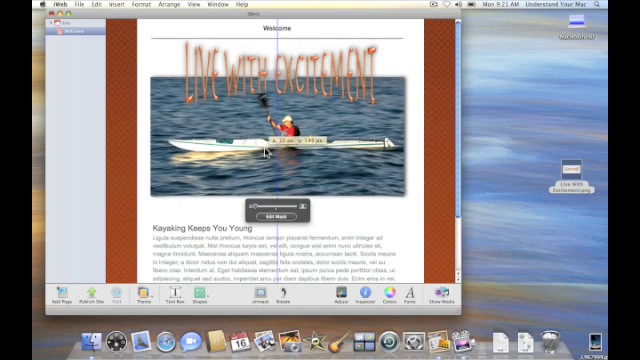
- Drag the 'Live with Excitement' header image into position on the Welcome page
{"action": "left_click_drag", "start_coordinate": [264, 150], "coordinate": [284, 136]}
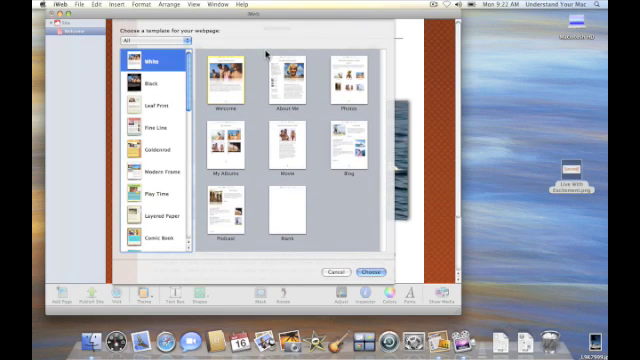
{"action": "mouse_move", "coordinate": [288, 84]}
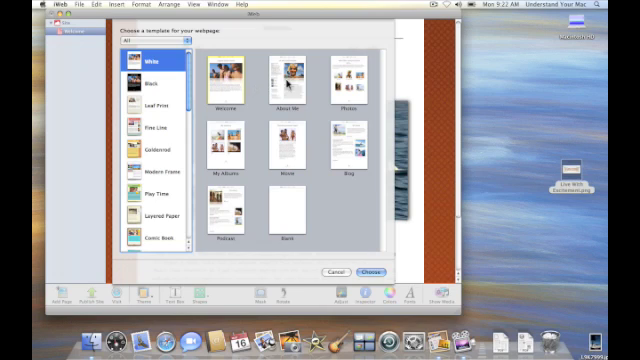
{"action": "mouse_move", "coordinate": [284, 82]}
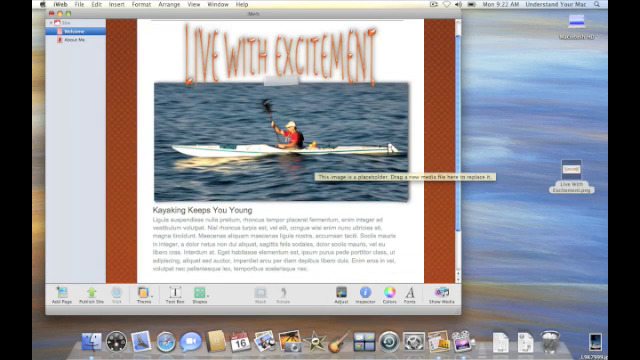
- Scroll the template chooser to reach the About Me template
{"action": "scroll", "scroll_direction": "down", "scroll_amount": 3}
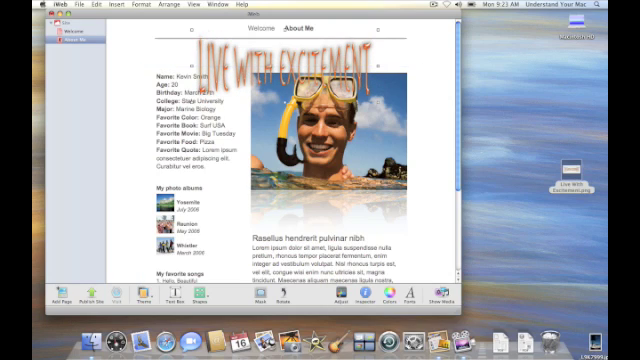
- Select the pasted header image and place it in the About Me header area above the photo
{"action": "left_click", "coordinate": [284, 56]}
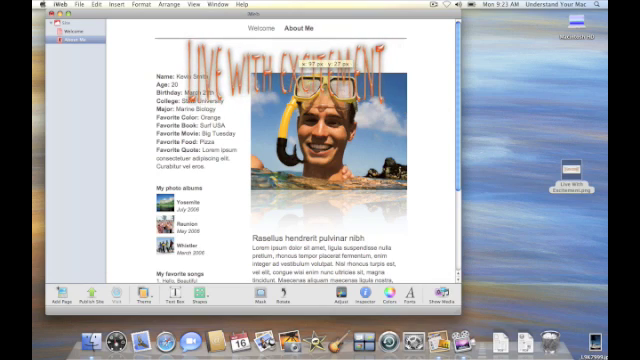
{"action": "left_click", "coordinate": [290, 60]}
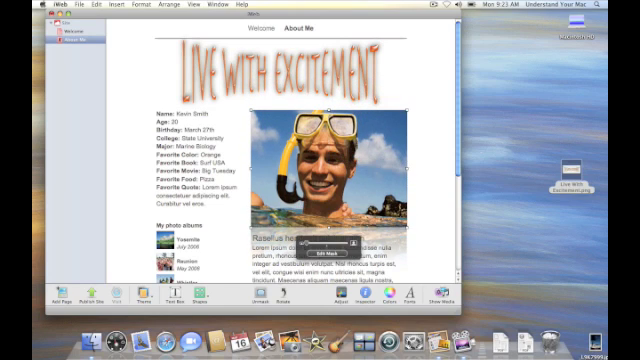
{"action": "scroll", "scroll_direction": "down", "scroll_amount": 3}
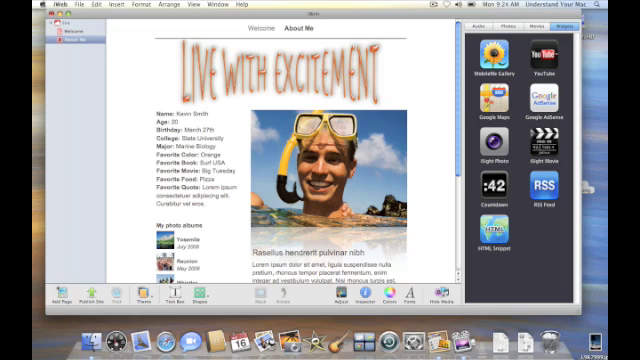
- Switch the media browser from Widgets to the Photos library
{"action": "left_click", "coordinate": [514, 24]}
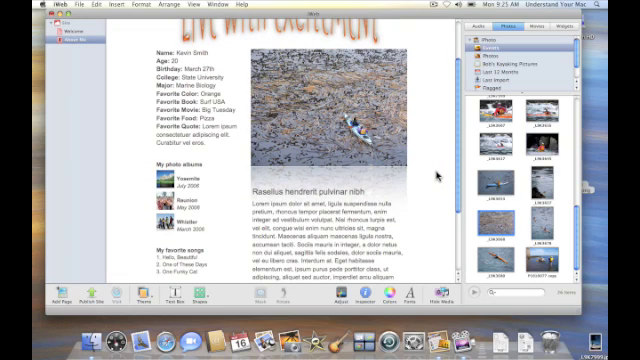
{"action": "mouse_move", "coordinate": [440, 198]}
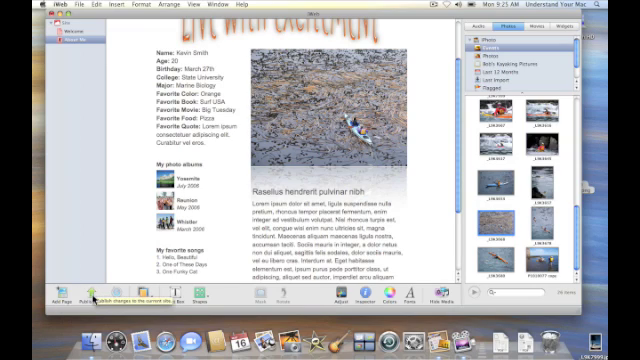
{"action": "mouse_move", "coordinate": [90, 300]}
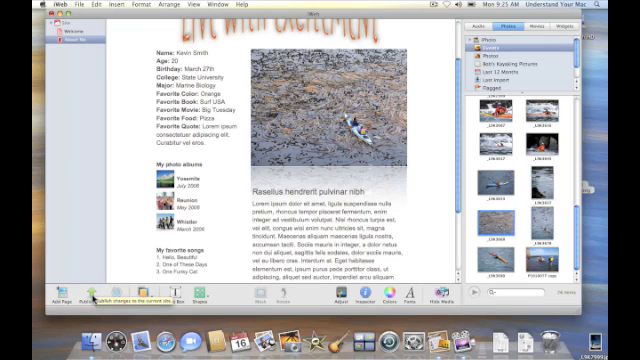
{"action": "mouse_move", "coordinate": [88, 302]}
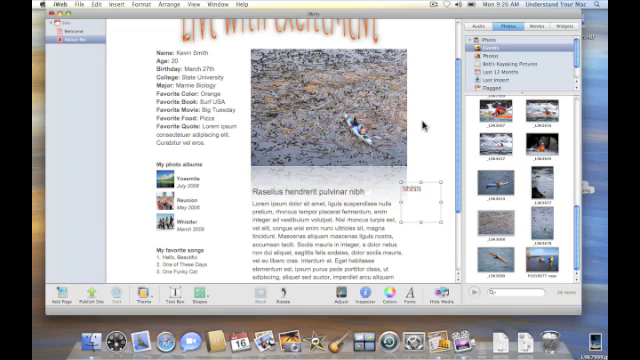
{"action": "mouse_move", "coordinate": [424, 128]}
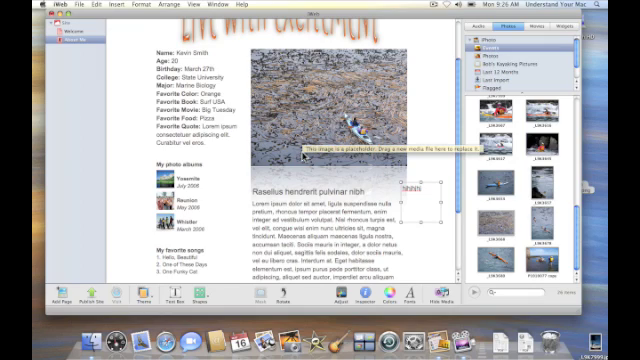
{"action": "mouse_move", "coordinate": [400, 162]}
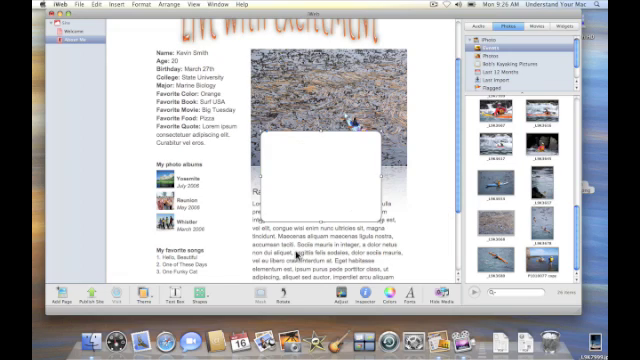
{"action": "mouse_move", "coordinate": [452, 302]}
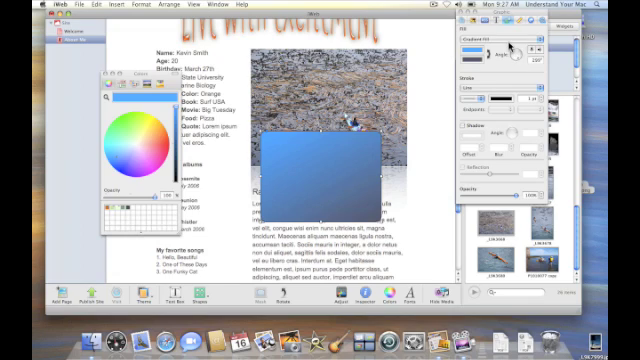
- Set the square's Fill to Image Fill so it shows the tree photo
{"action": "left_click", "coordinate": [510, 44]}
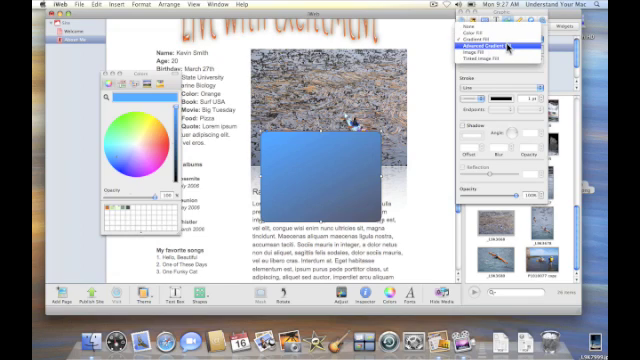
{"action": "left_click", "coordinate": [490, 48]}
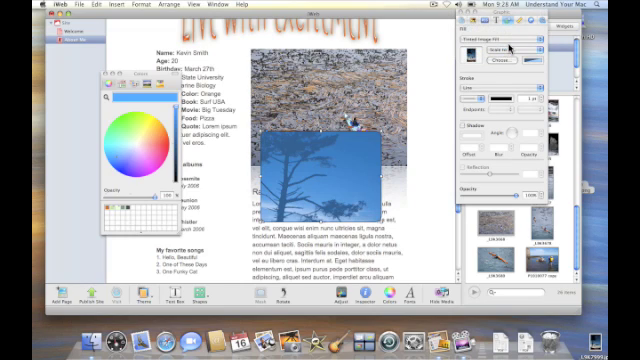
{"action": "mouse_move", "coordinate": [438, 118]}
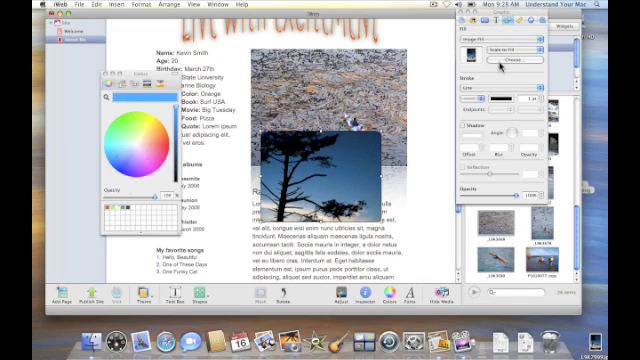
- Set the image fill scaling to Scale to Fill so the tree covers the square
{"action": "left_click", "coordinate": [512, 90]}
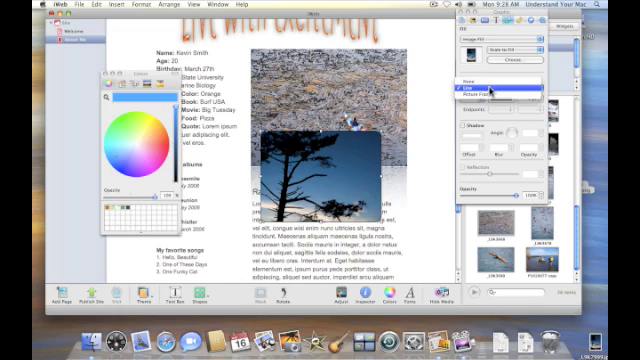
{"action": "left_click", "coordinate": [500, 90]}
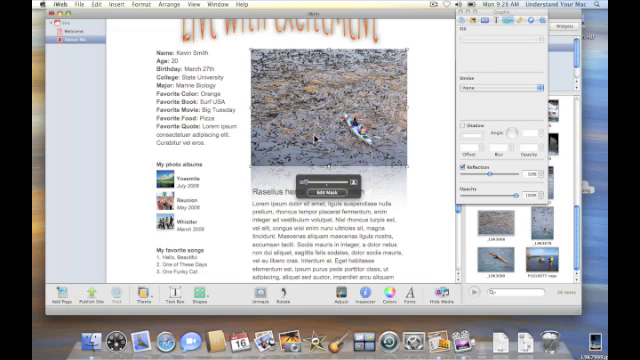
{"action": "mouse_move", "coordinate": [248, 284]}
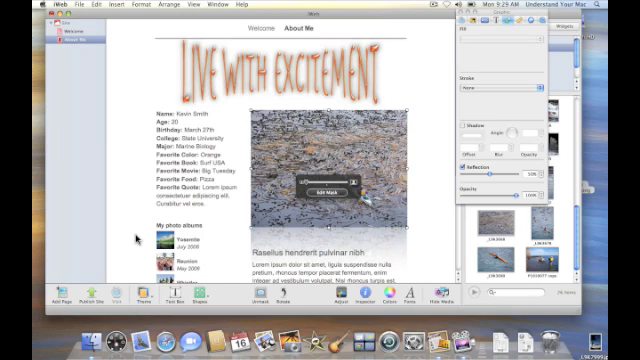
- Scroll the page to bring the masked rocky photo and its size slider into view
{"action": "scroll", "scroll_direction": "down", "scroll_amount": 3}
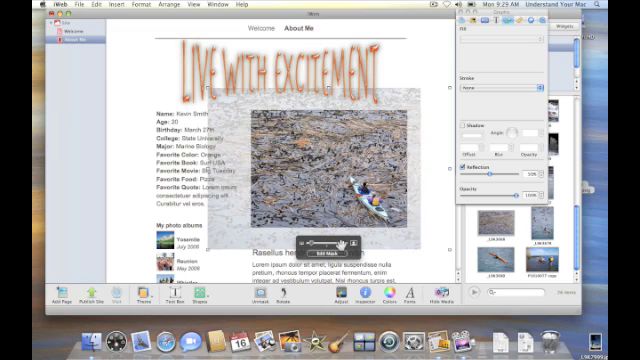
{"action": "mouse_move", "coordinate": [436, 136]}
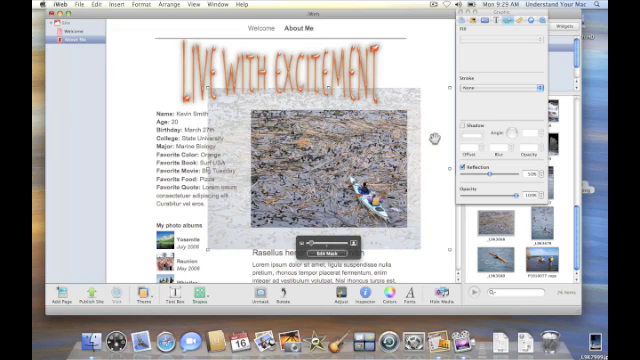